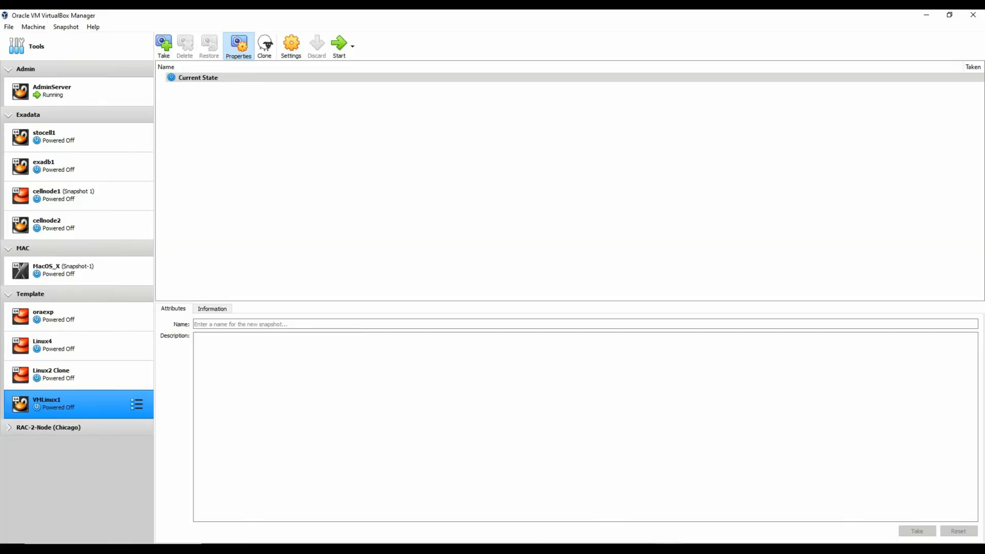
mouse_move(74, 408)
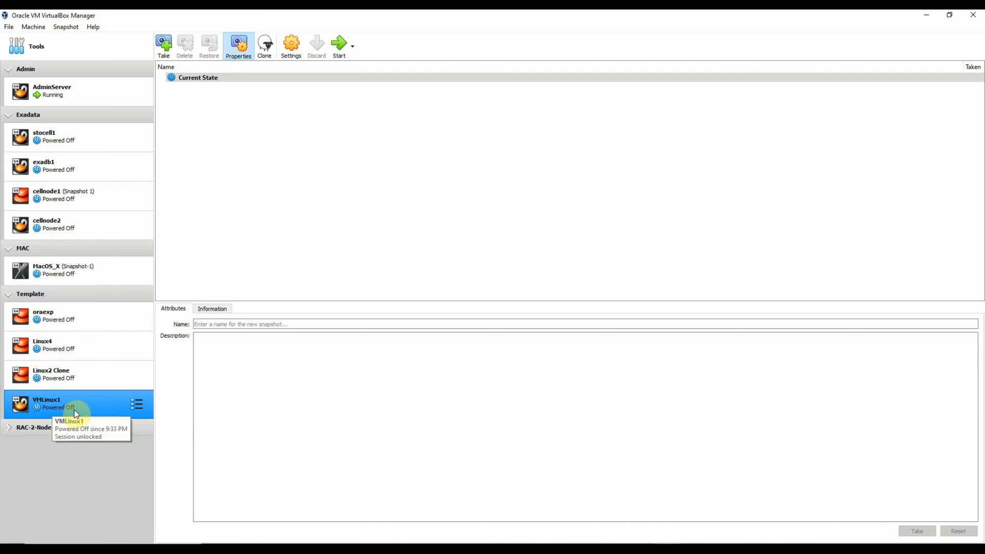
mouse_move(60, 410)
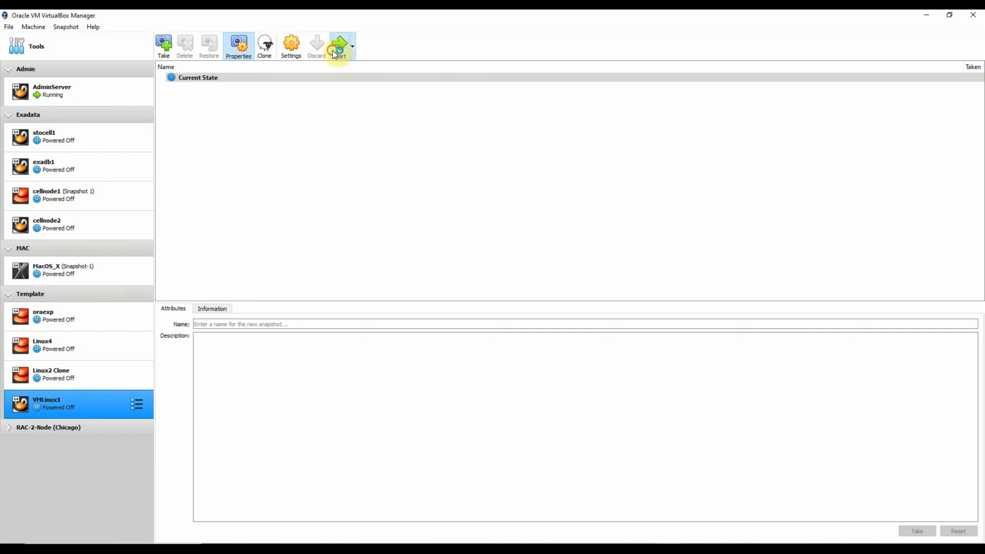
Start the powered-off VMLinux1 virtual machine from VirtualBox Manager.
left_click(338, 44)
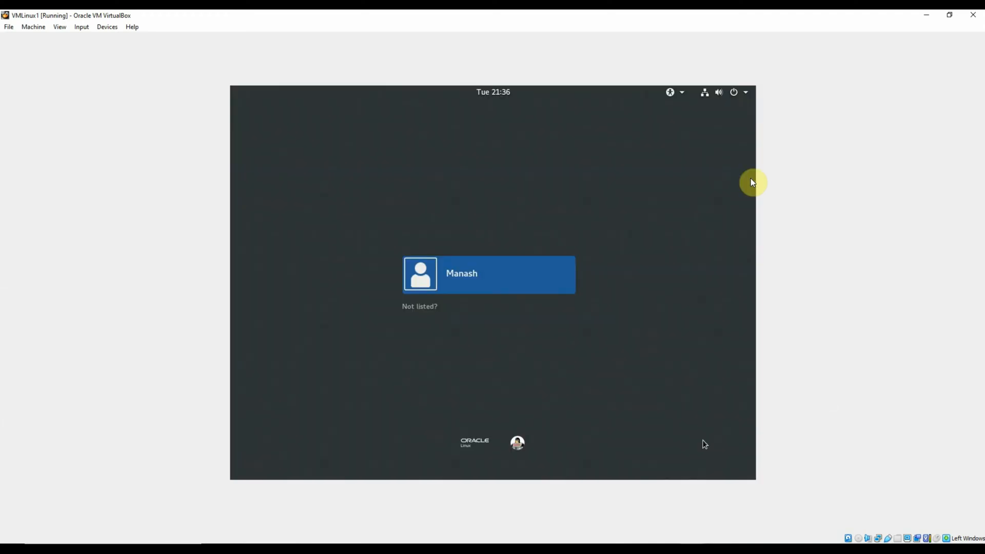
mouse_move(602, 190)
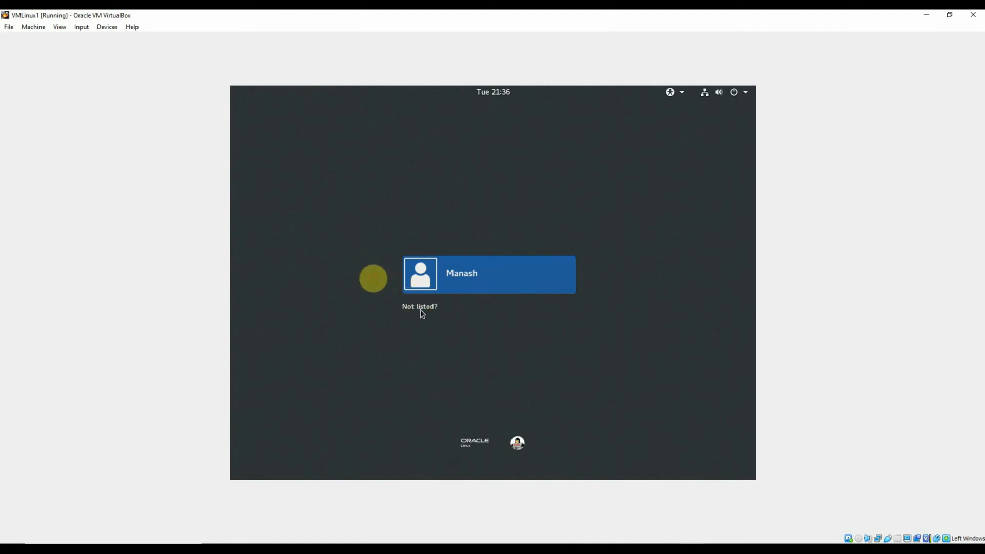
Choose 'Not listed?' on the Oracle Linux login screen to sign in with an unlisted account.
left_click(419, 306)
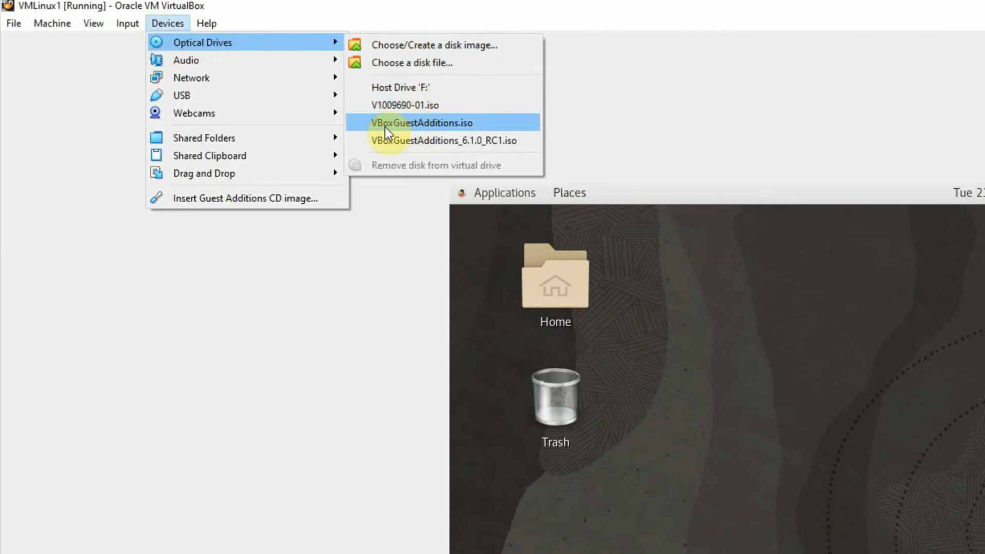
mouse_move(462, 132)
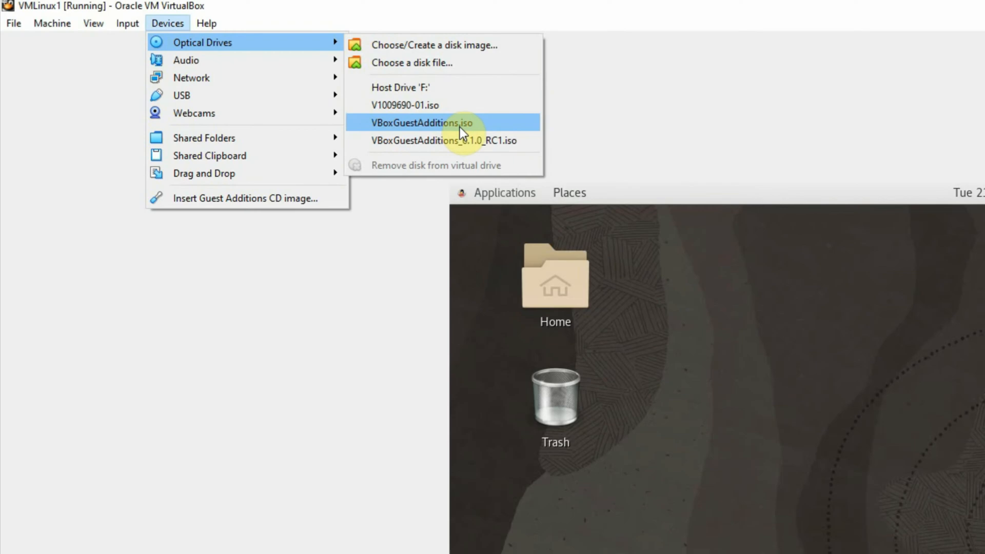
mouse_move(427, 132)
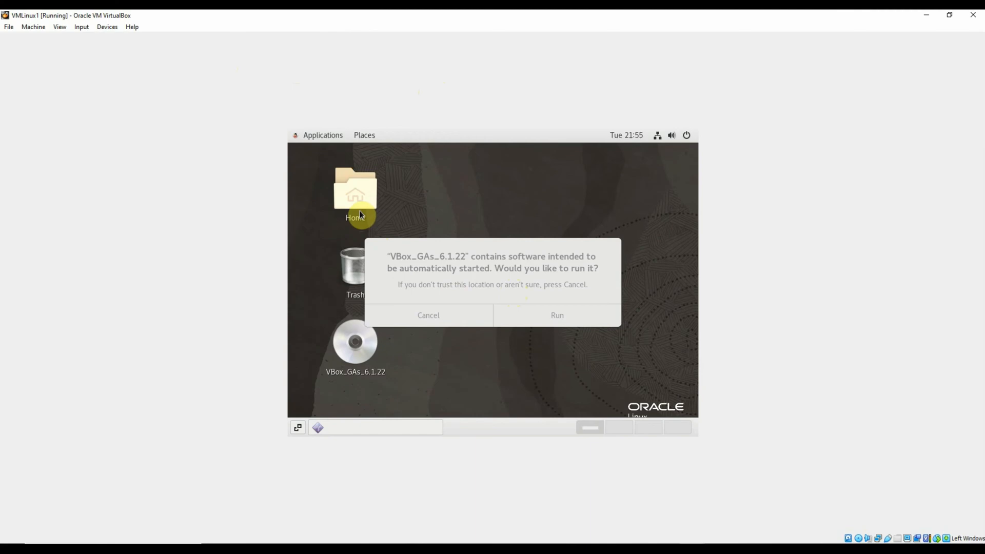
mouse_move(480, 262)
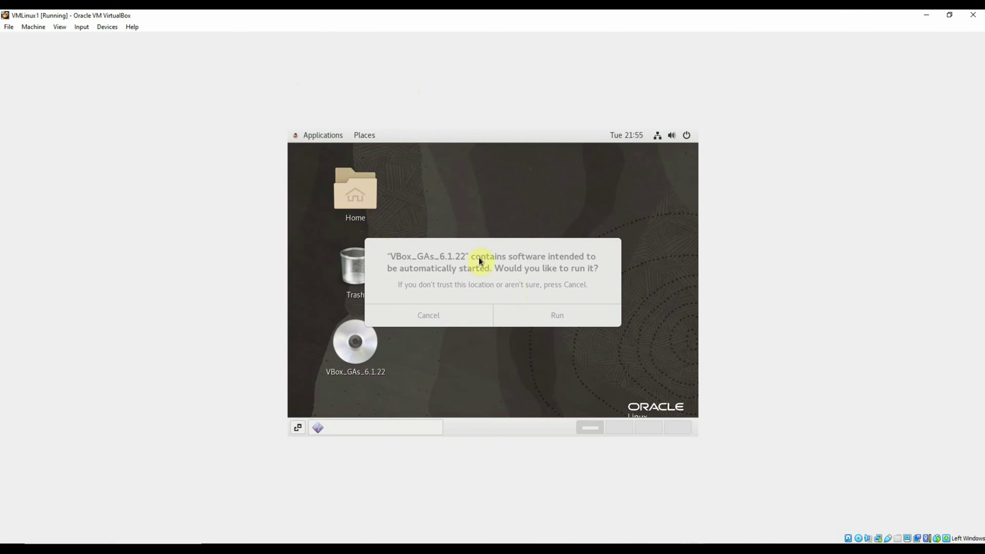
mouse_move(556, 315)
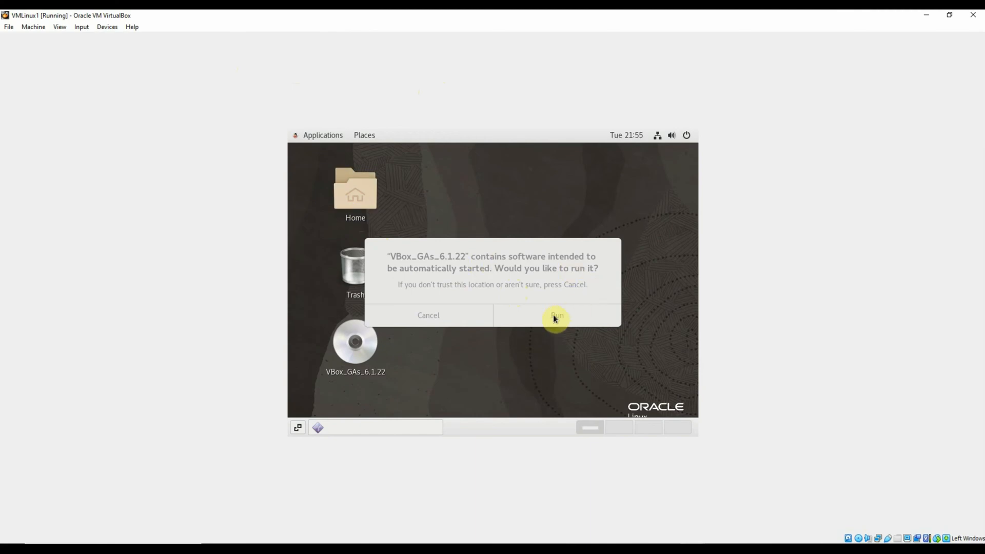
Run the VBox_GAs_6.1.22 disc from the autorun prompt.
left_click(556, 314)
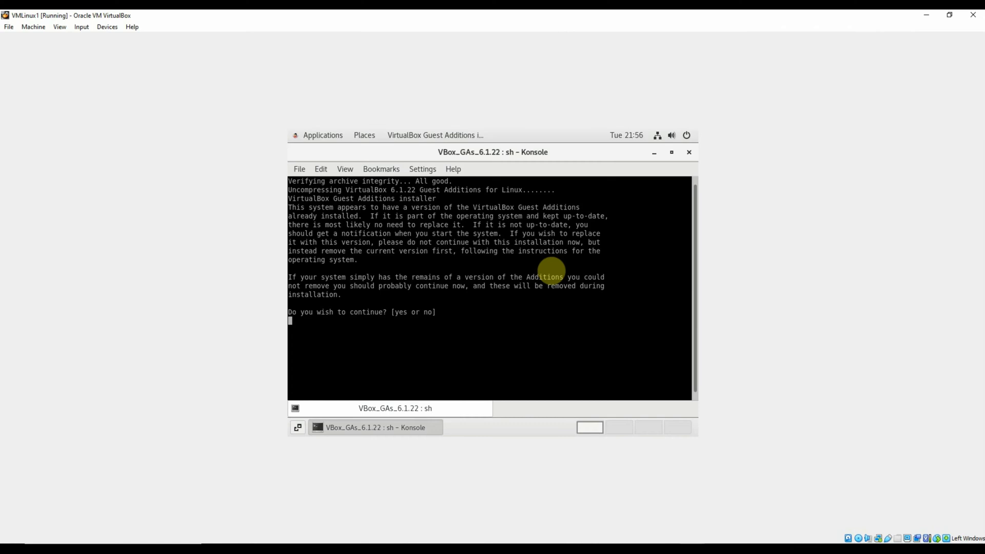
Answer 'yes' to continue the Guest Additions install over the existing version.
type("yes")
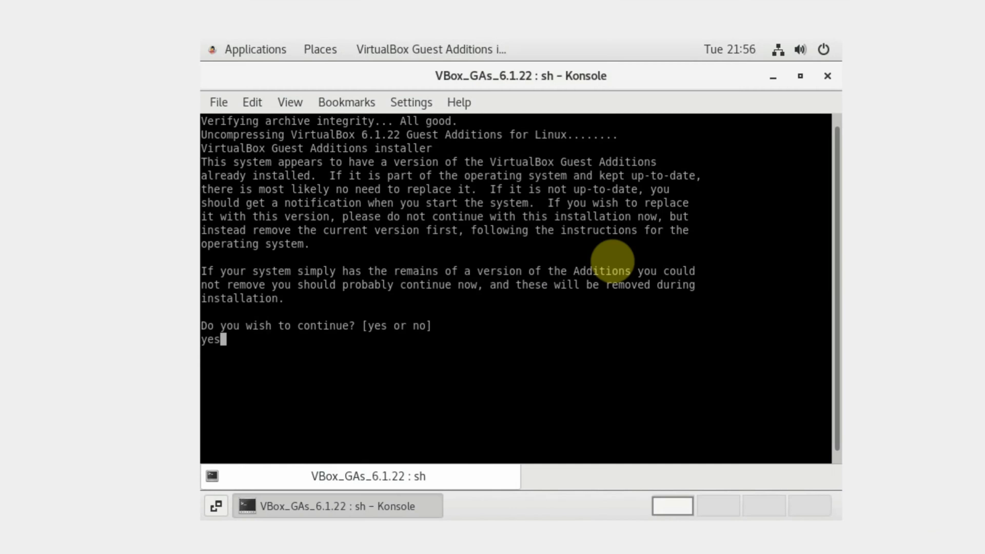
key("Return")
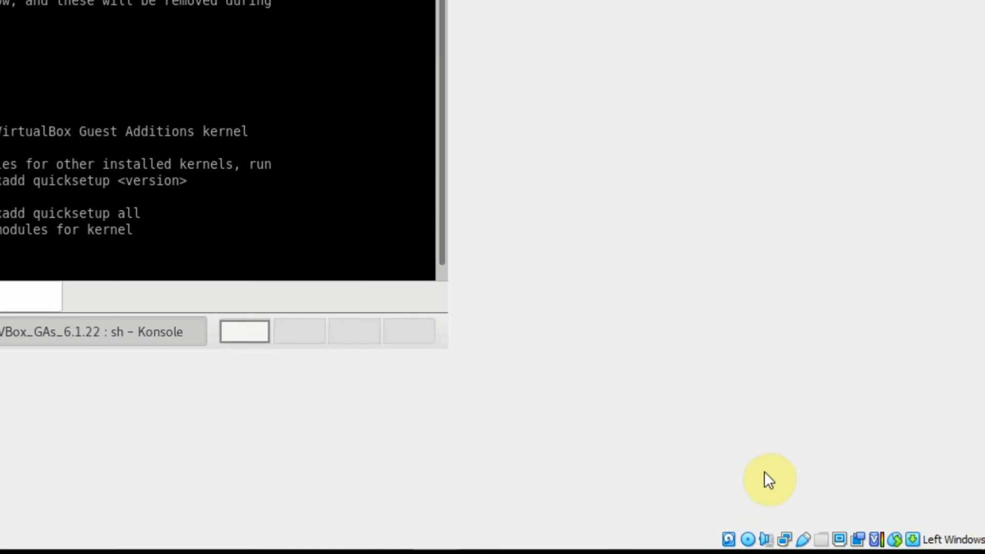
mouse_move(707, 535)
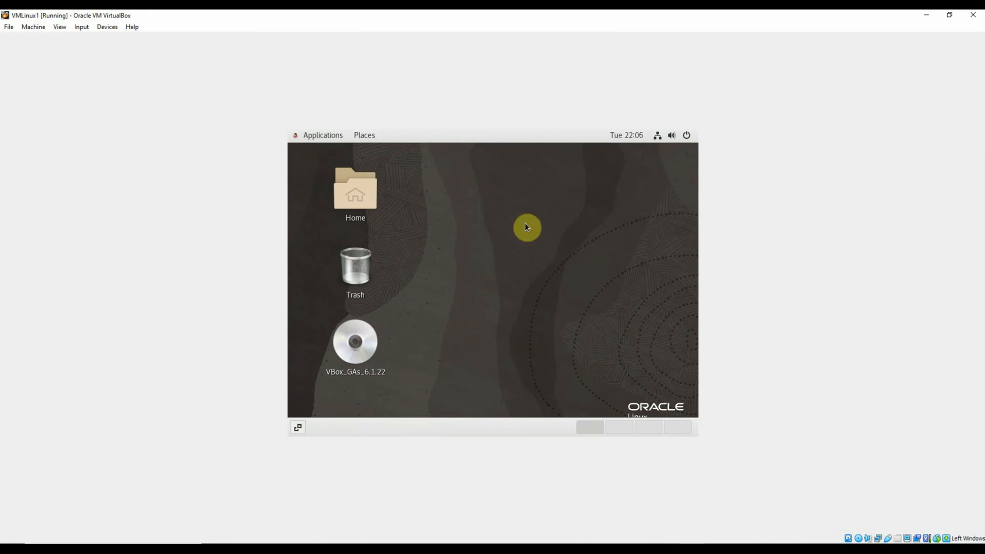
Reboot the guest immediately with 'shutdown -r 0' in a terminal.
left_click(323, 135)
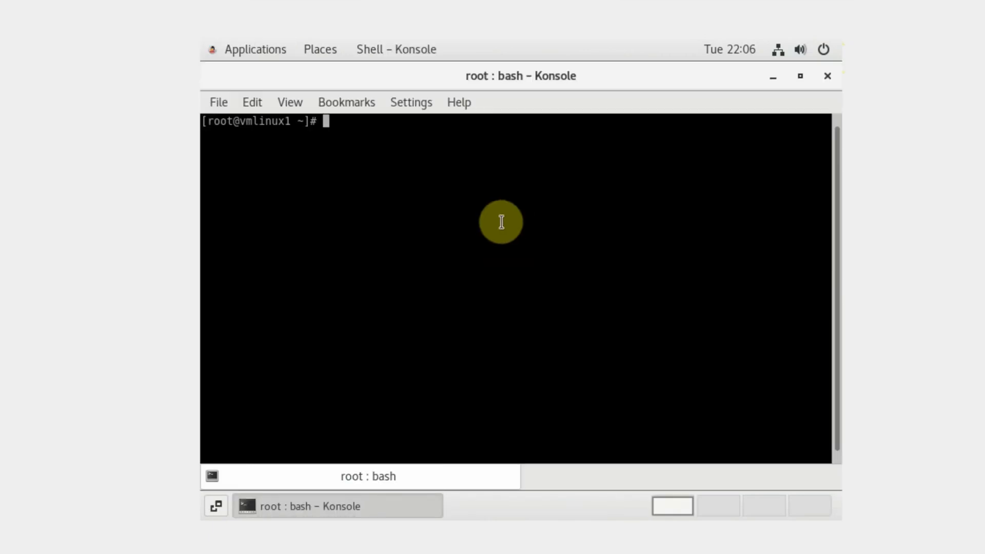
type("shutdown -r")
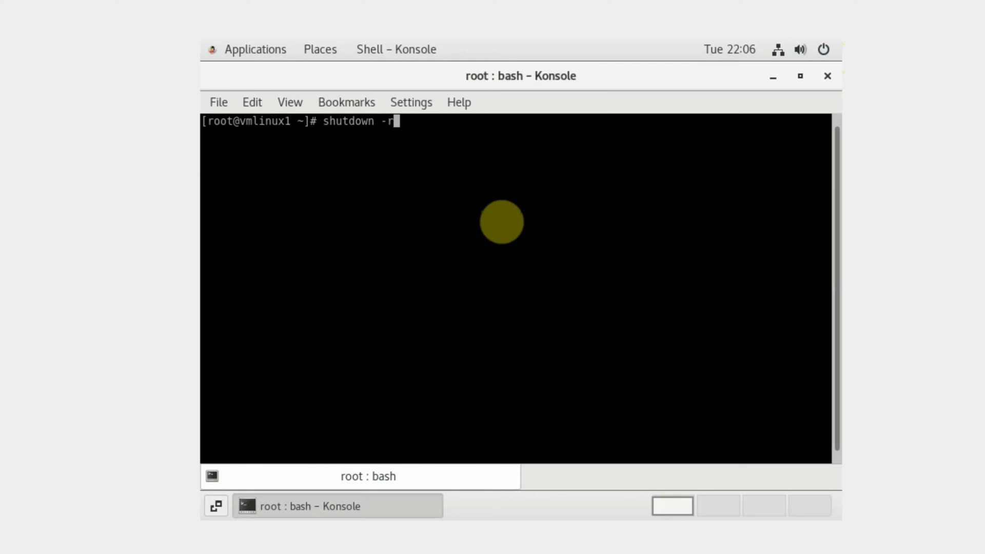
type("0")
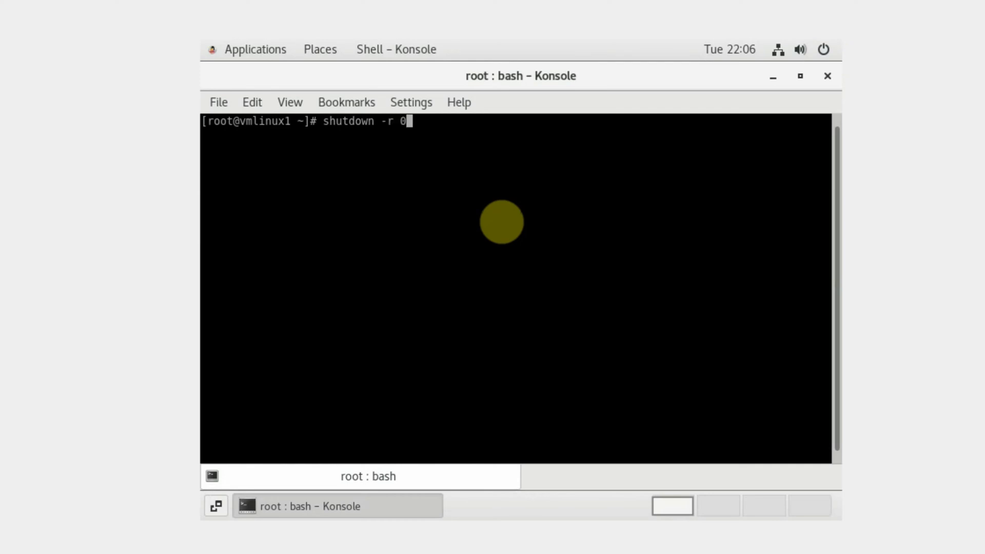
key("Return")
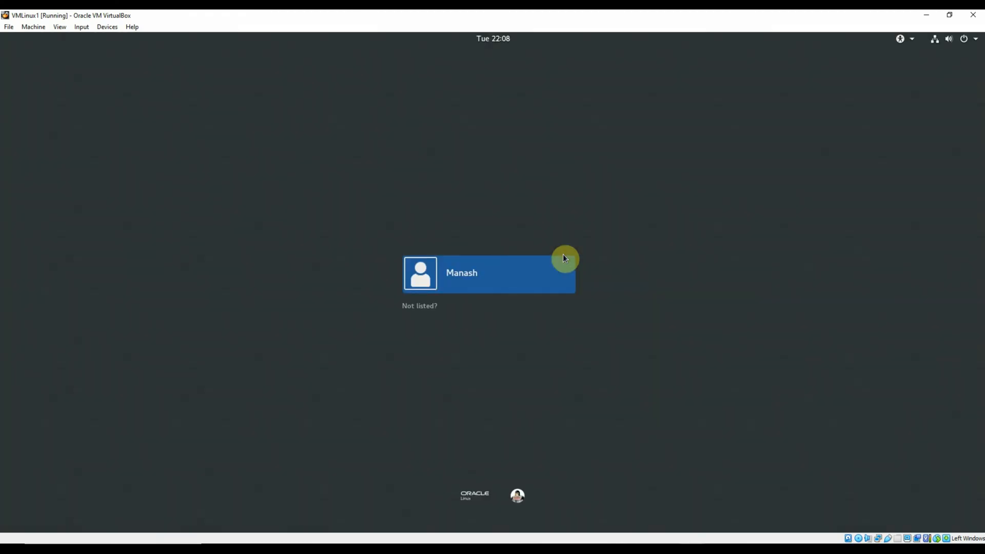
mouse_move(442, 323)
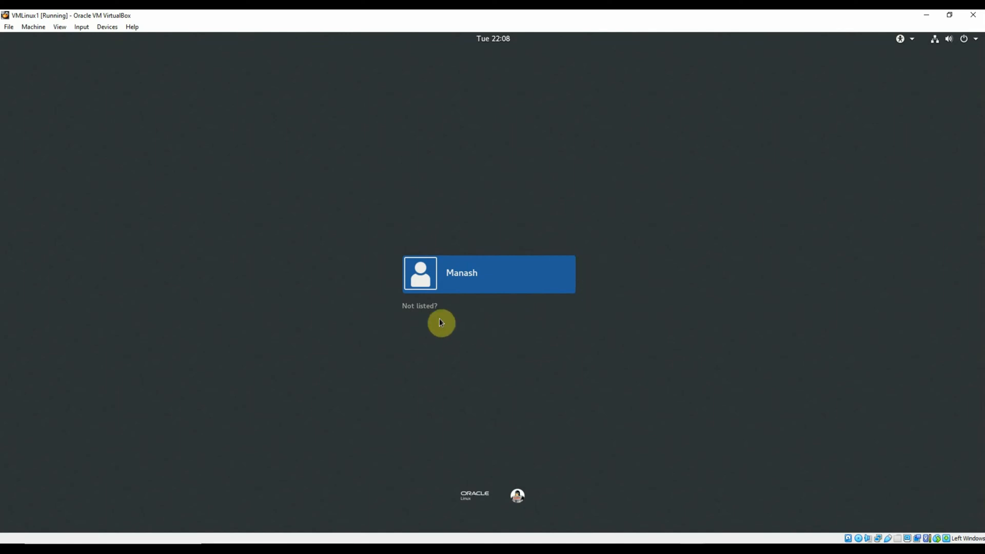
Sign in as root via 'Not listed?' and dismiss the privileged user warning.
left_click(419, 306)
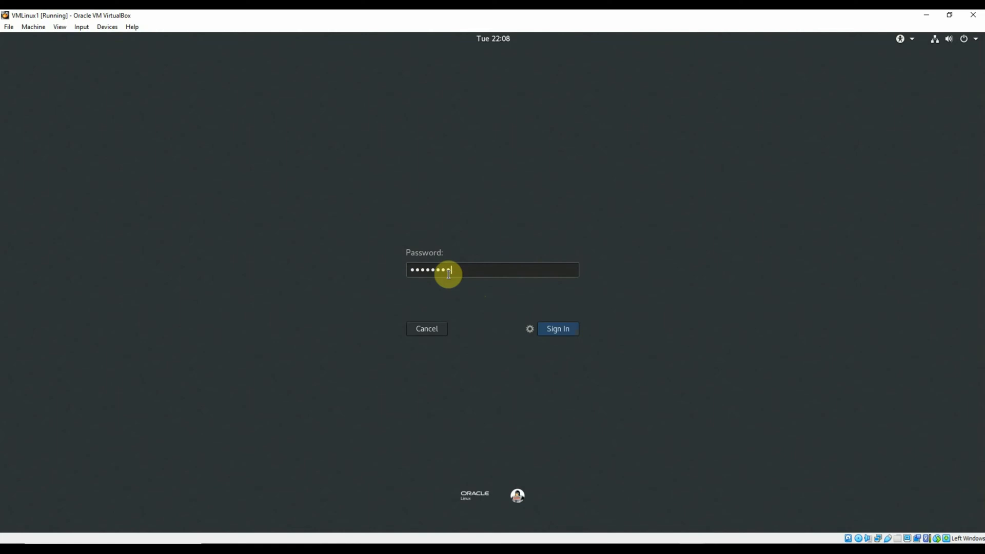
left_click(557, 328)
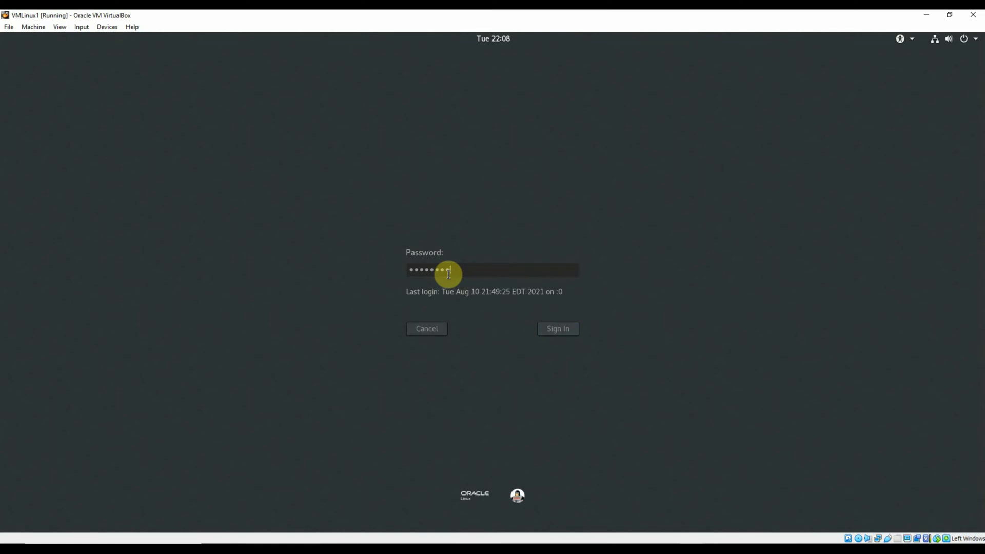
left_click(556, 329)
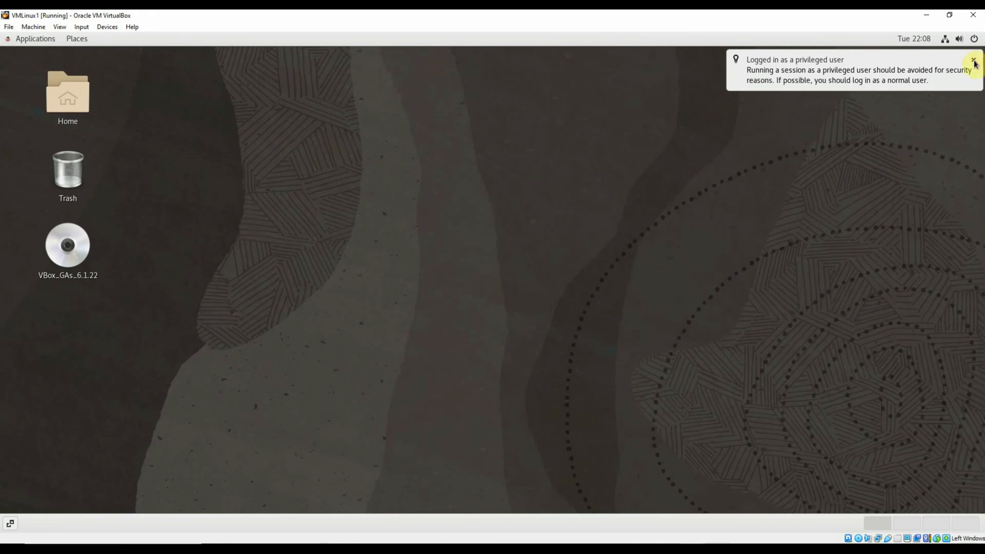
left_click(975, 60)
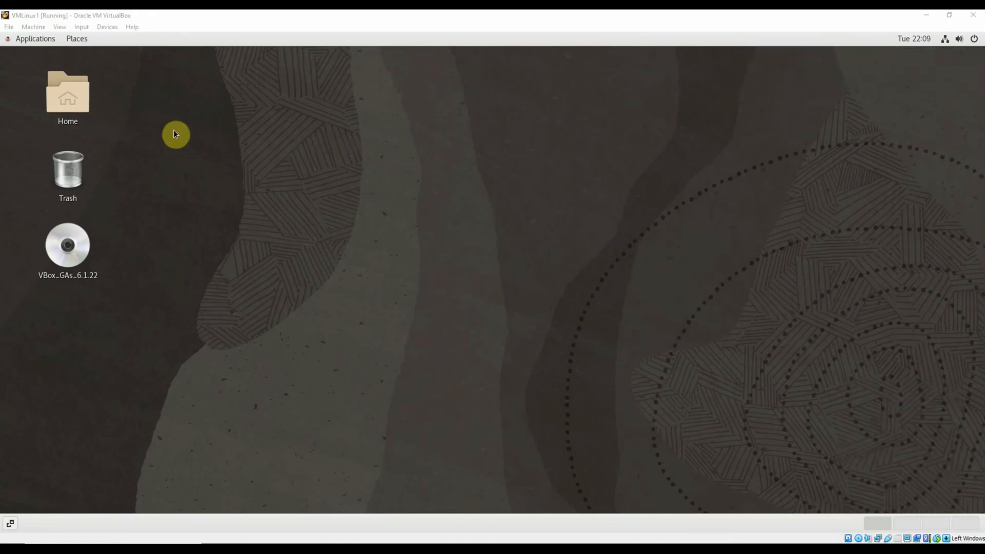
mouse_move(137, 249)
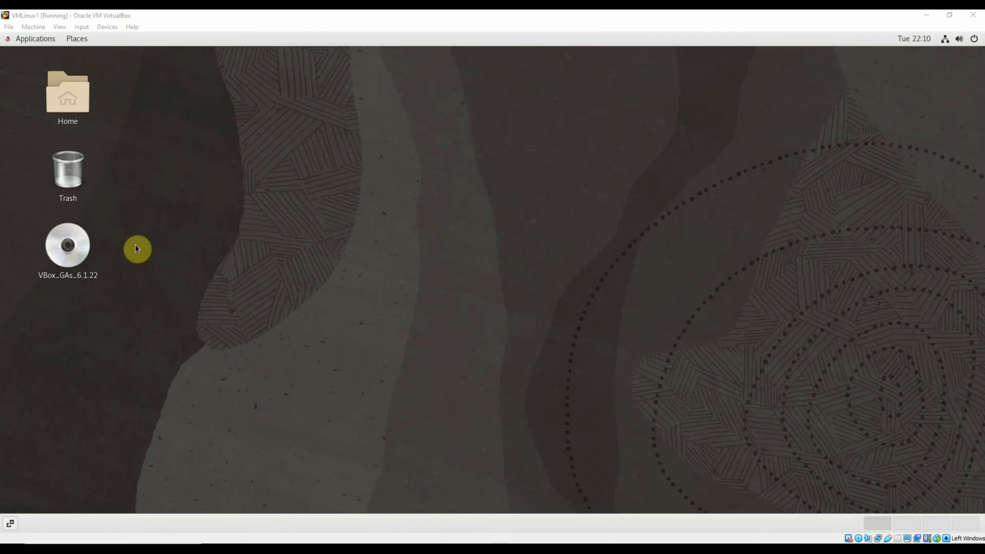
mouse_move(50, 210)
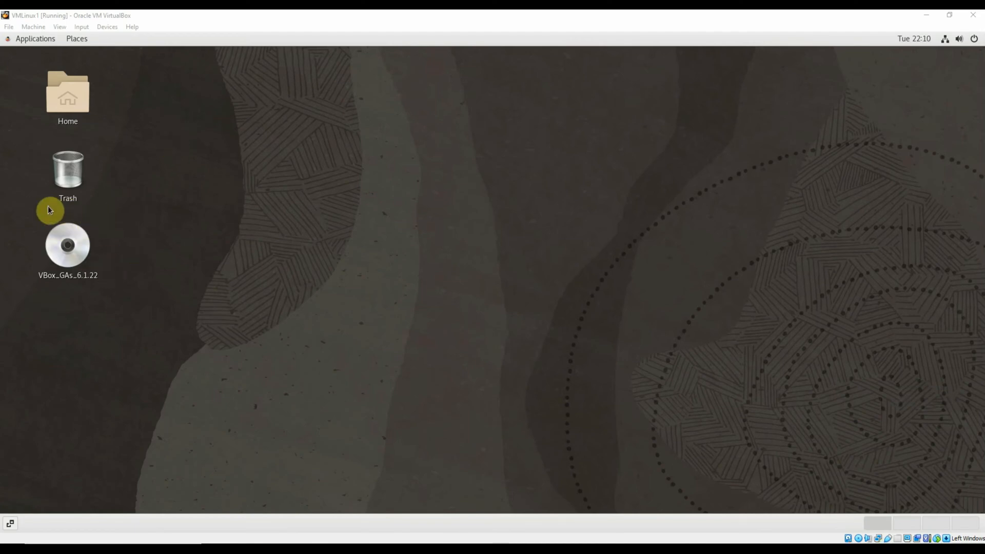
mouse_move(97, 50)
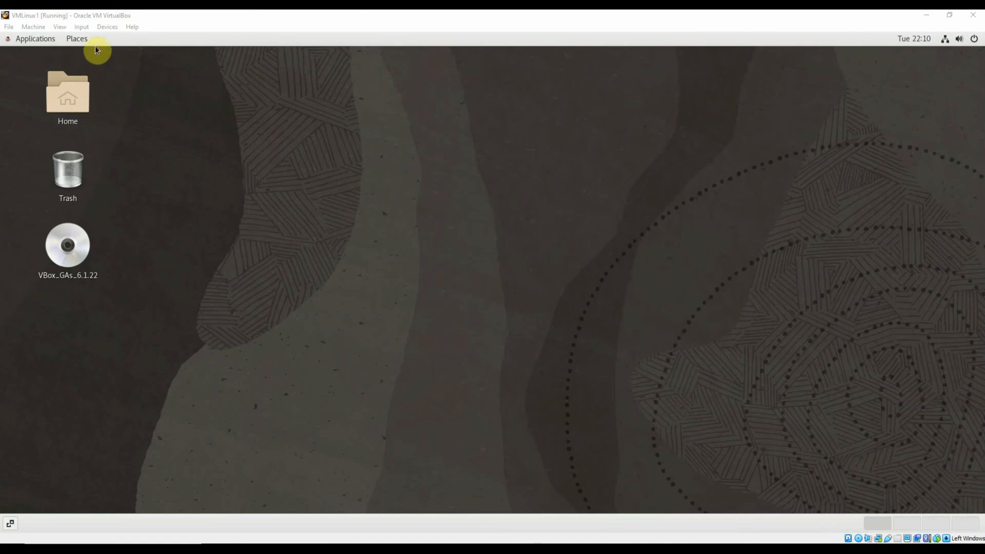
Remove the disk from the virtual optical drive and force the unmount.
left_click(107, 26)
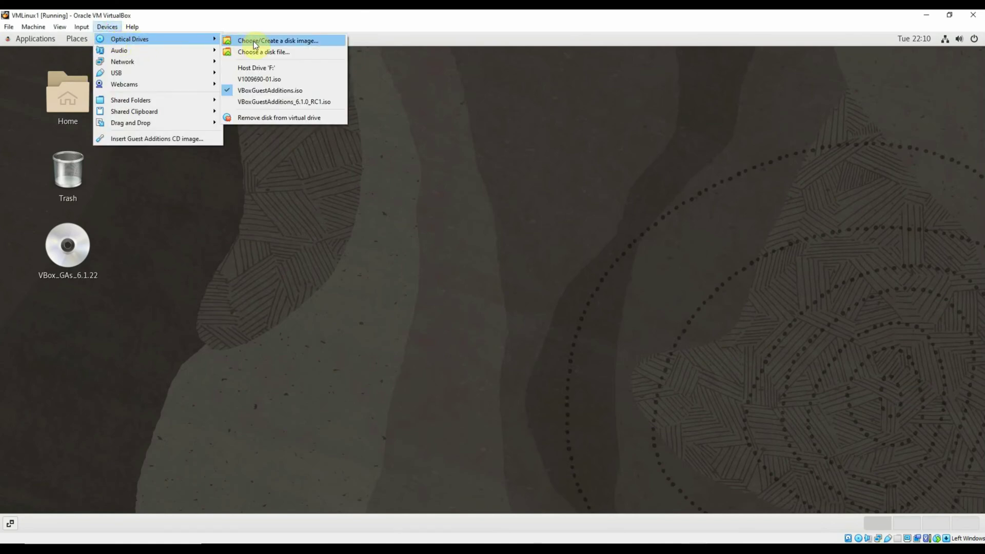
mouse_move(278, 117)
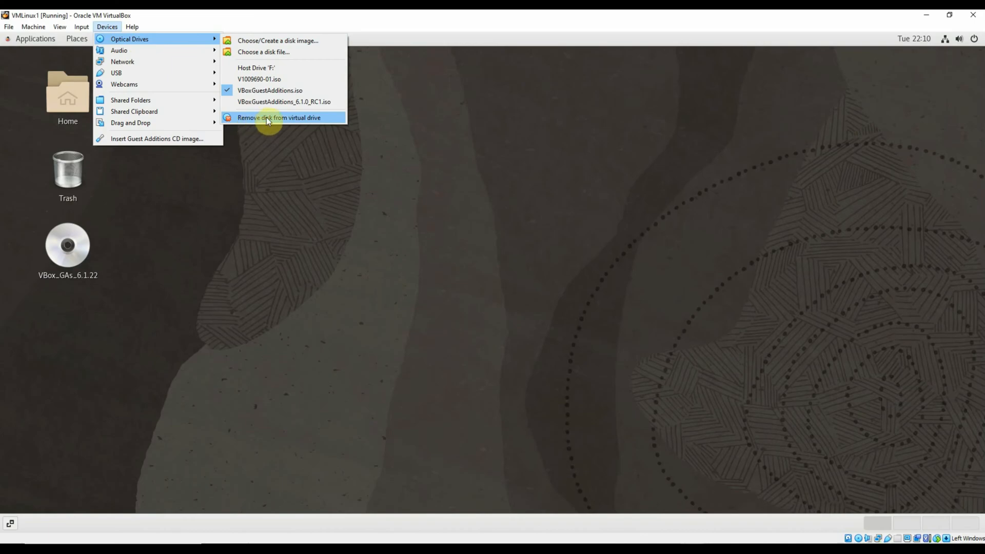
left_click(278, 117)
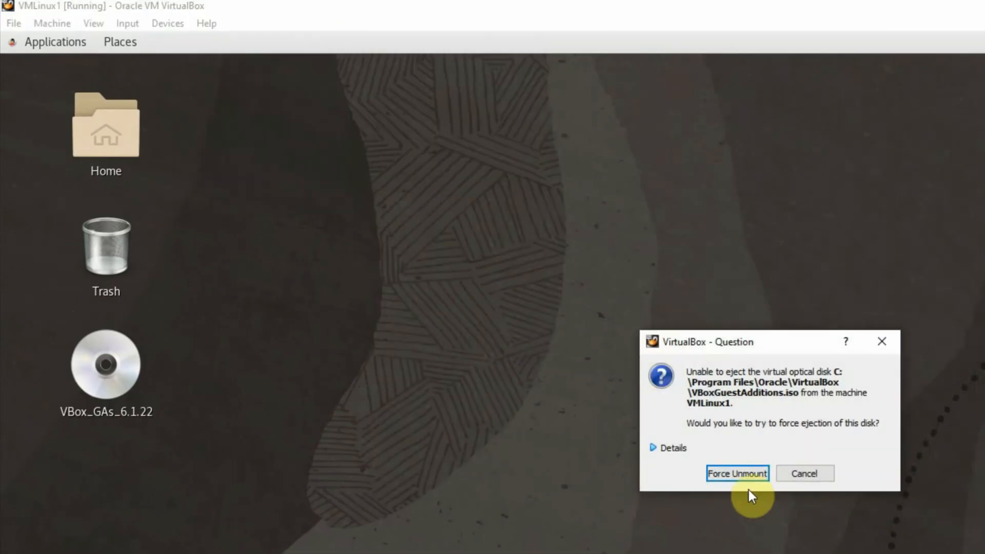
left_click(736, 473)
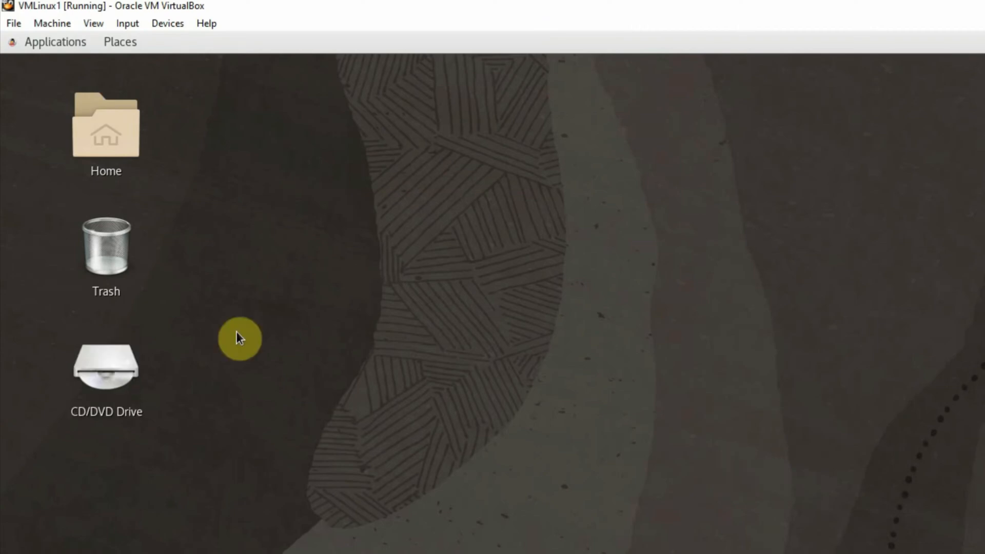
mouse_move(367, 260)
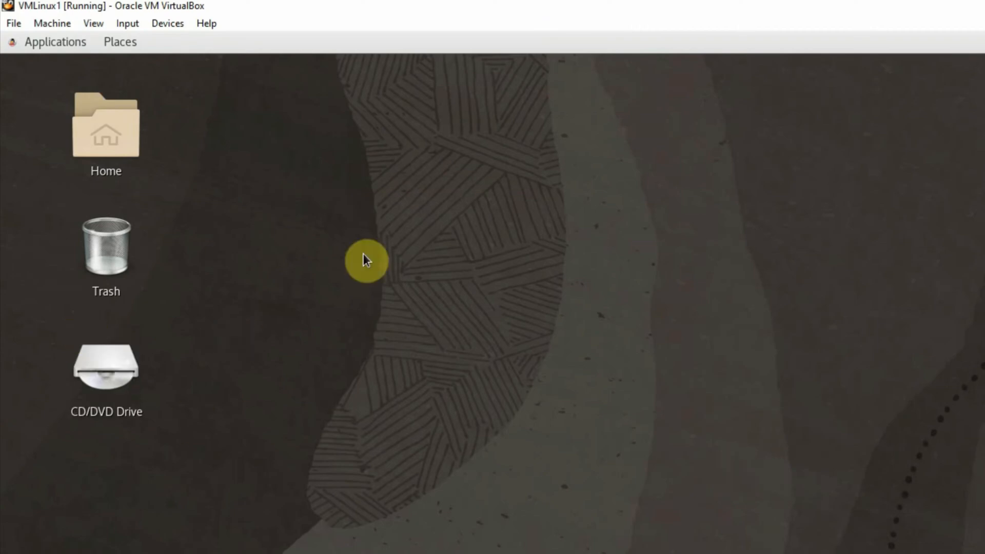